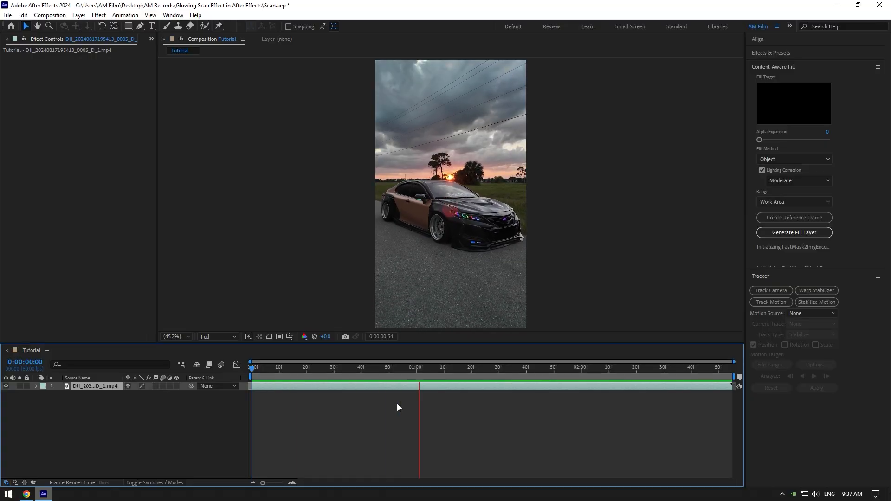
# Duplicate the car video layer and search 'ext' to find the Extract effect
pyautogui.press('ctrl+d')
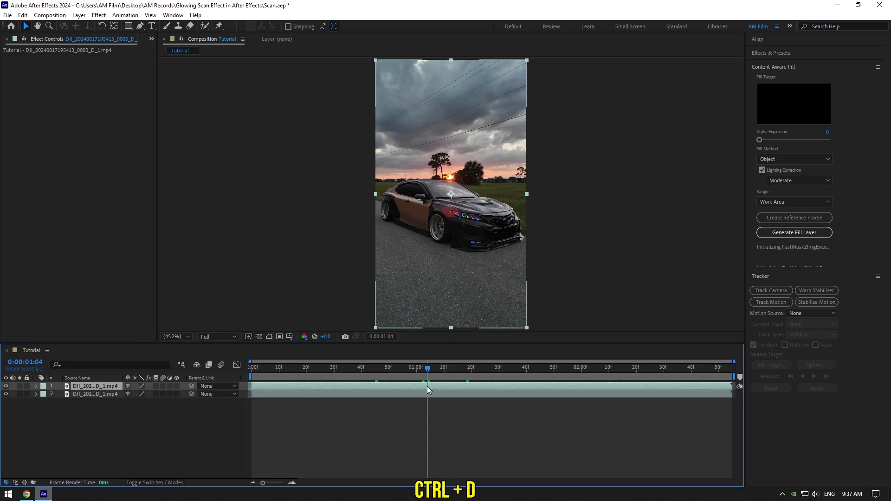
pyautogui.write('ext')
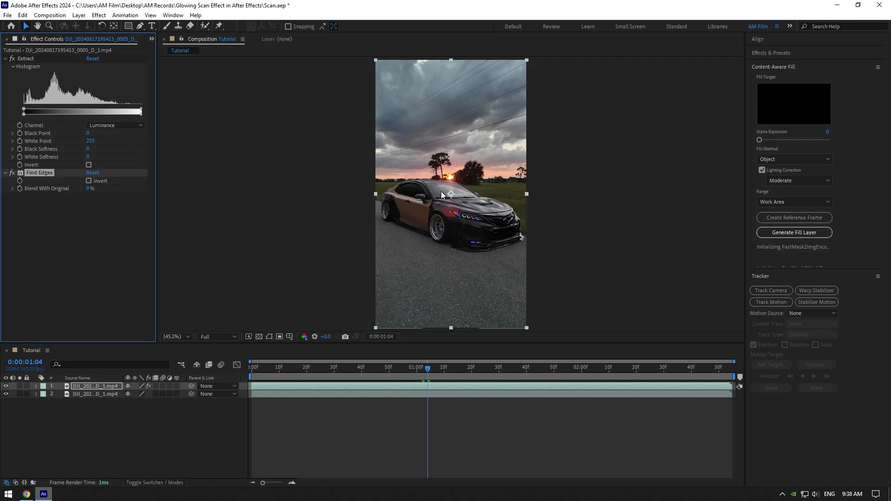
# Invert the Find Edges result and tint the white edges cyan 00CCFF
pyautogui.click(89, 181)
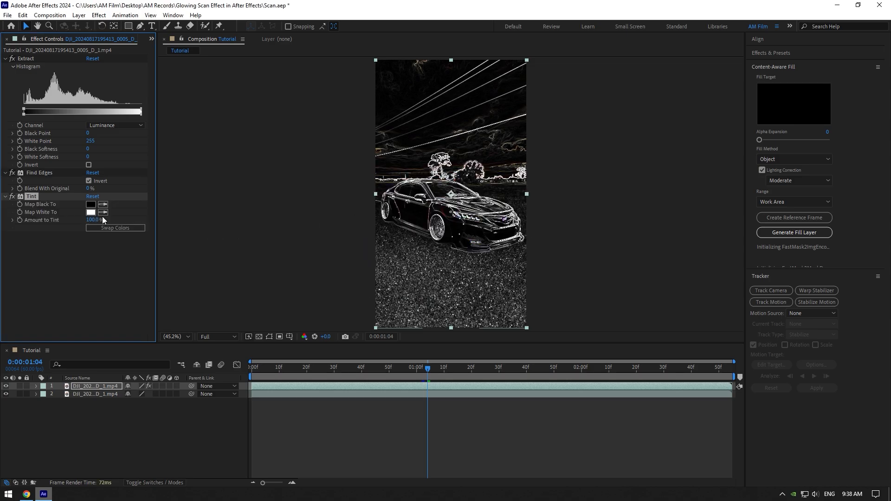
pyautogui.click(90, 212)
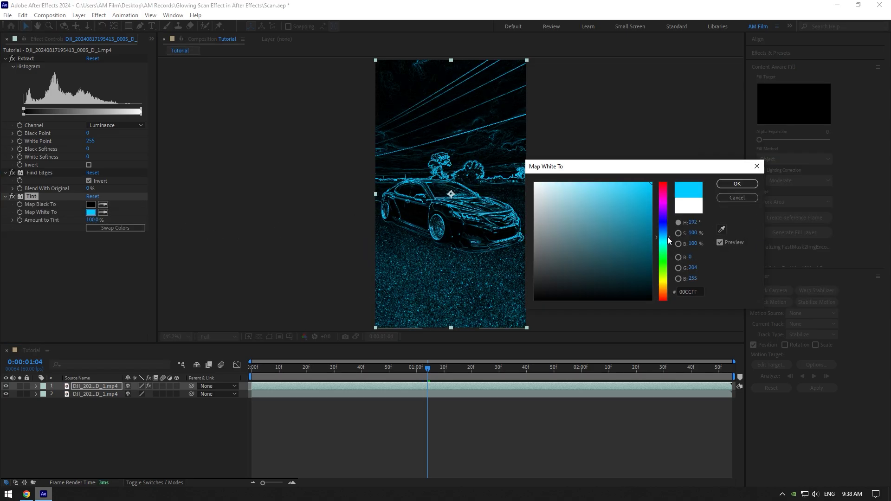
pyautogui.click(735, 184)
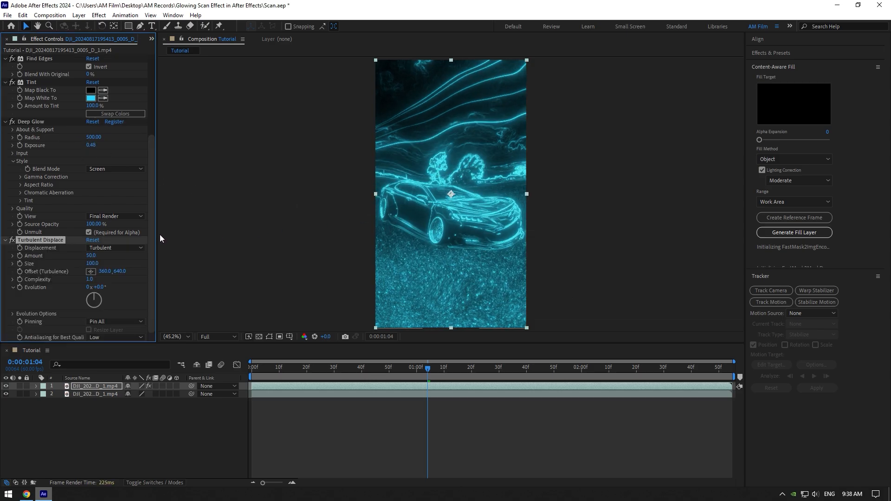
# Adjust Deep Glow settings toward Radius 500, Exposure 0.48 and Screen blend
pyautogui.click(113, 247)
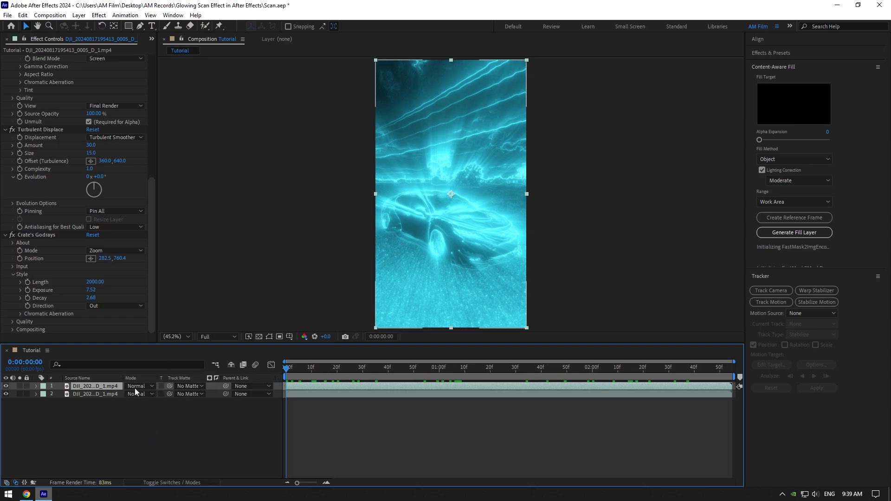
# Choose a blending mode for the top glowing edge layer
pyautogui.click(140, 386)
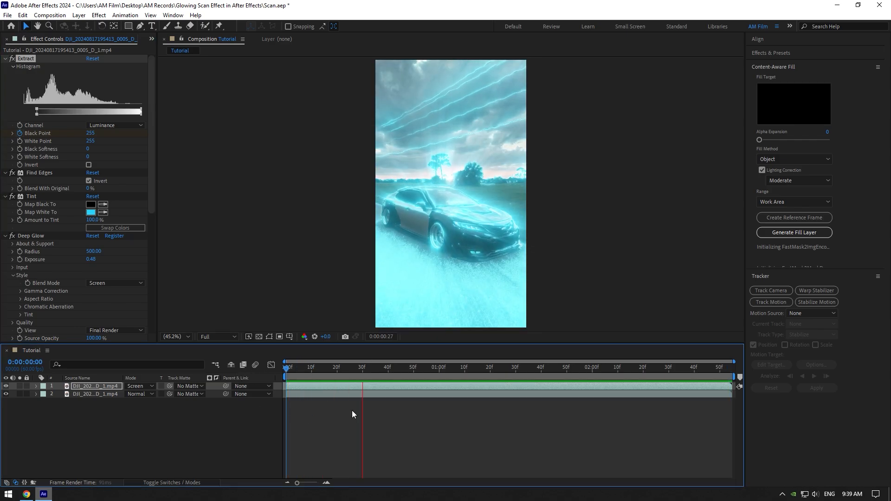
# Scrub the timeline to preview the Extract scan revealing the car footage
pyautogui.moveTo(364, 376); pyautogui.dragTo(670, 376)
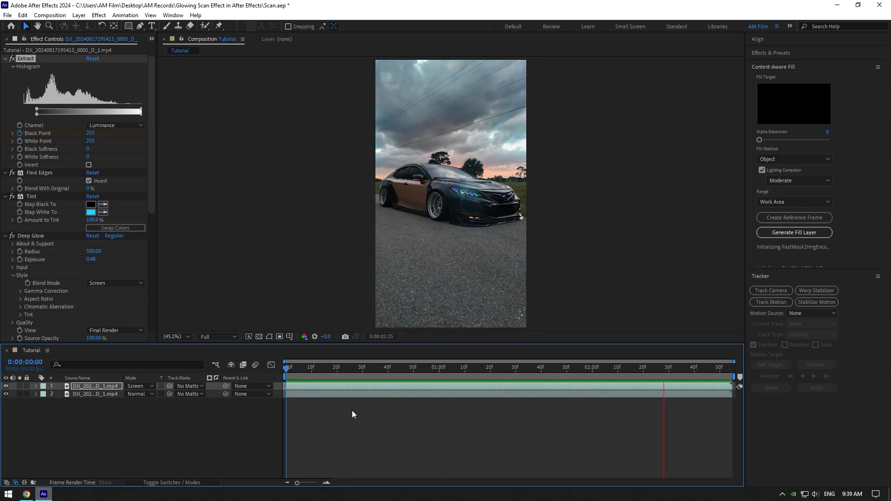